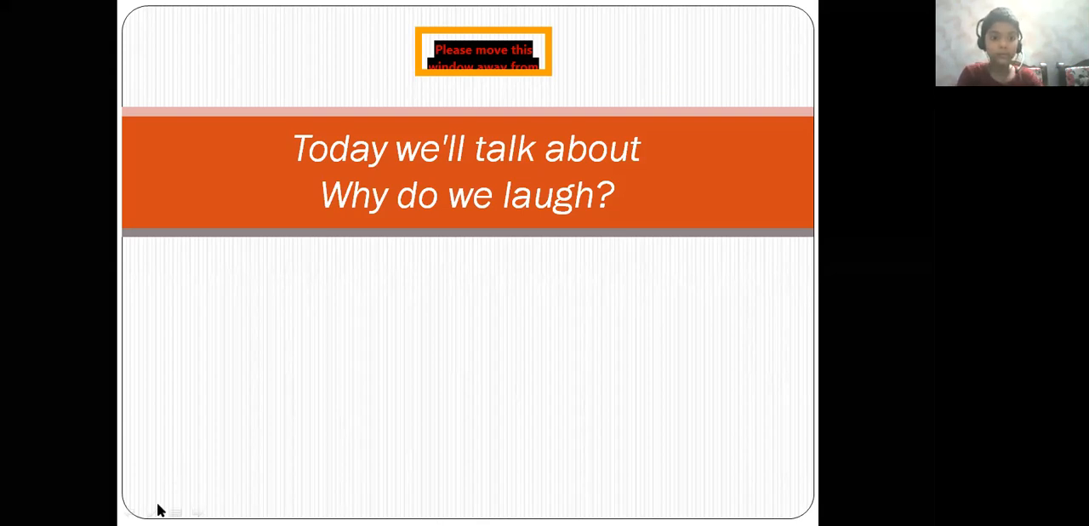
{"action": "mouse_move", "coordinate": [186, 510]}
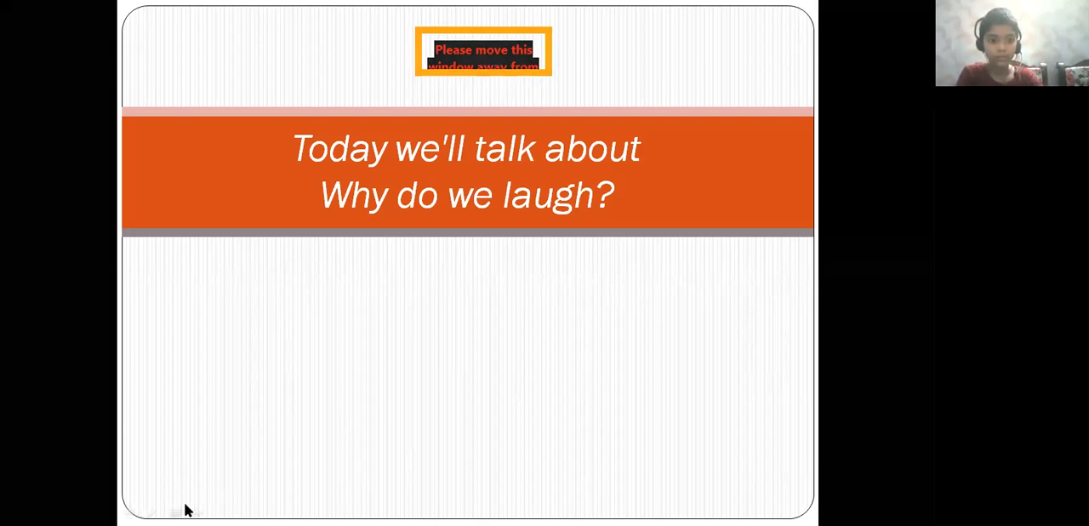